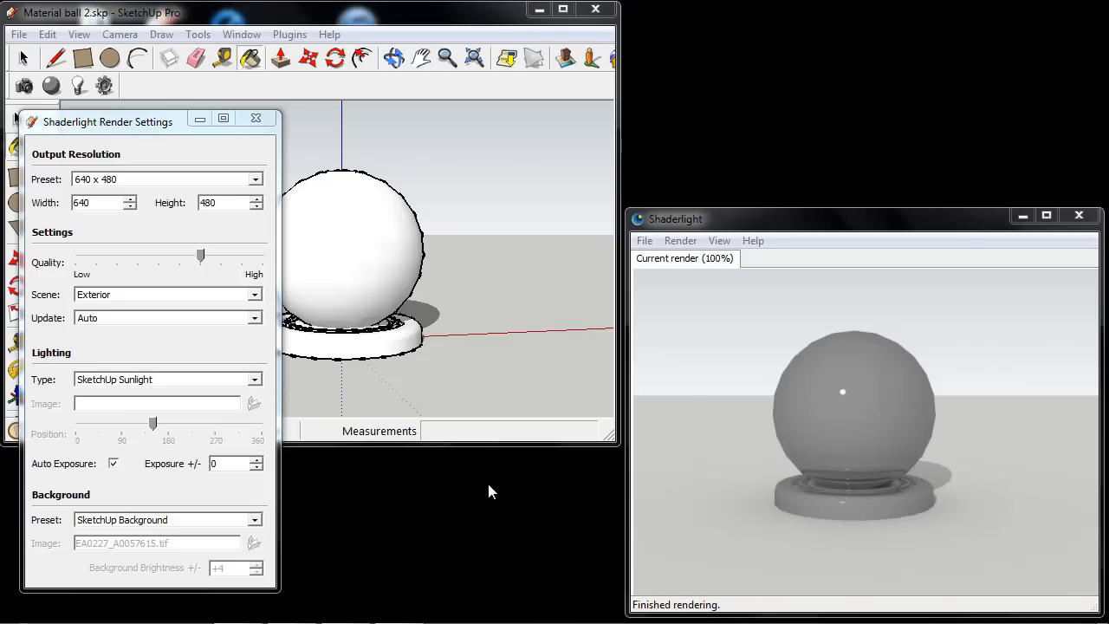
{"action": "mouse_move", "coordinate": [276, 416]}
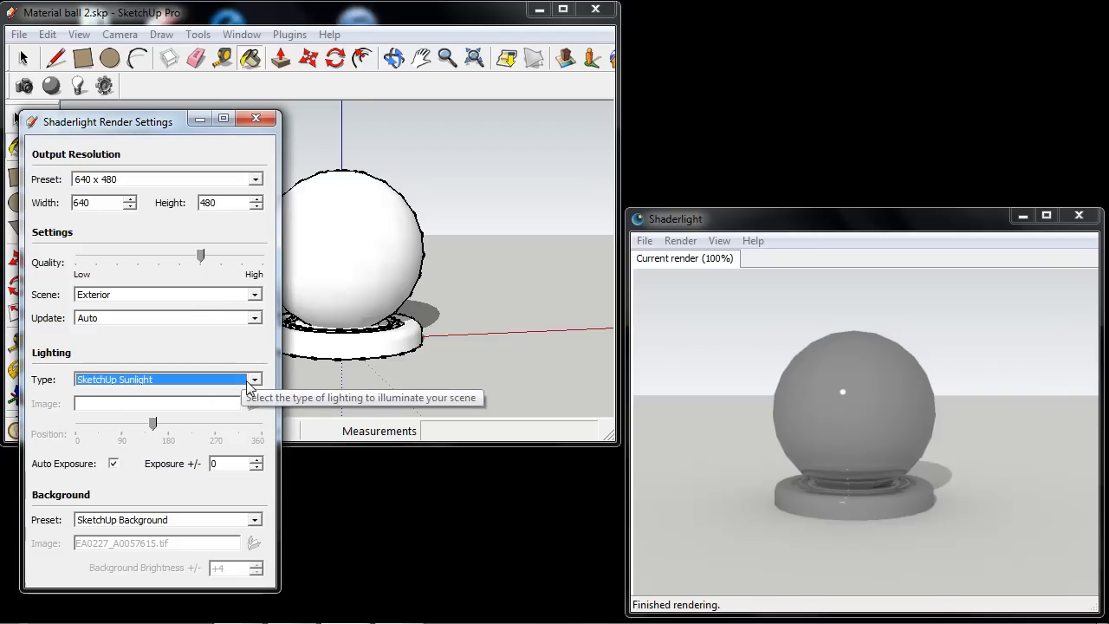
Switch lighting to Moofe image-based and light the scene with Hilltop Dawn, Spain
{"action": "left_click", "coordinate": [253, 380]}
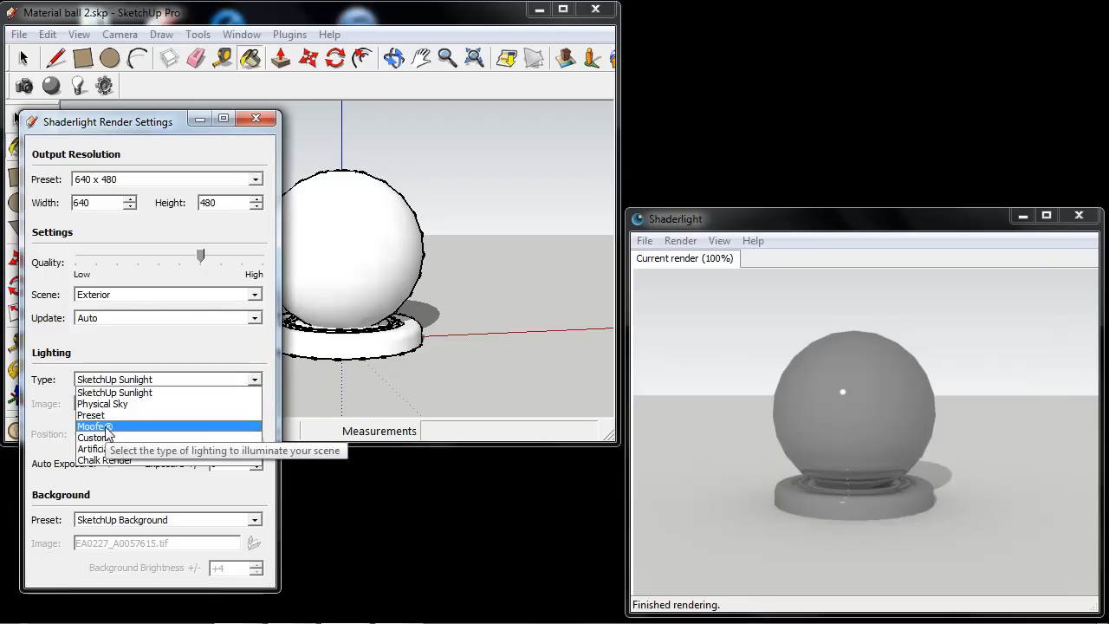
{"action": "left_click", "coordinate": [96, 426]}
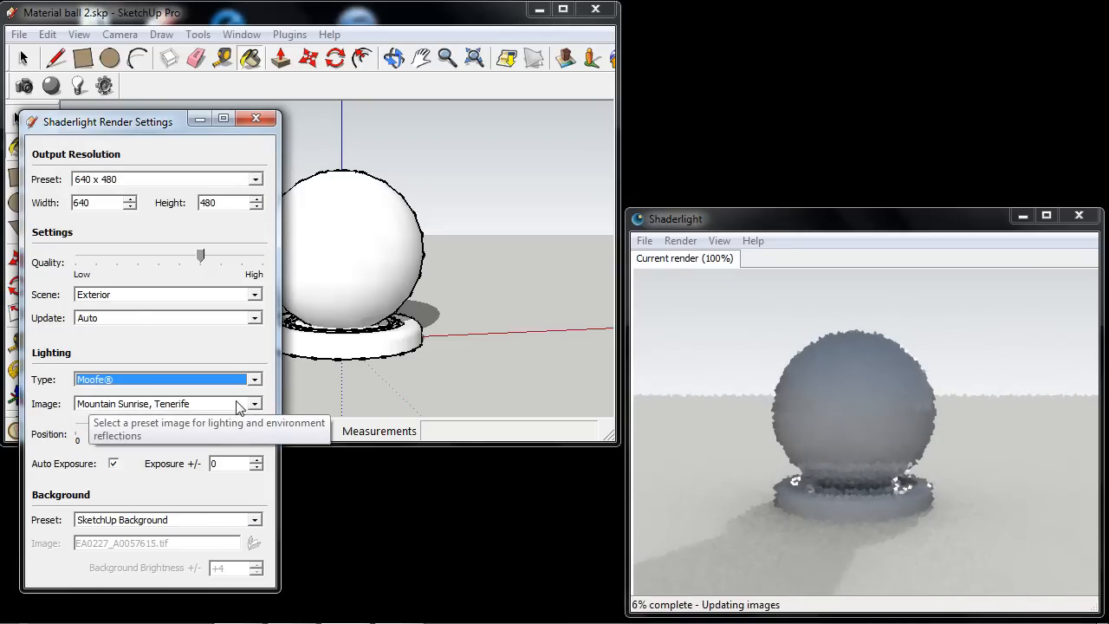
{"action": "left_click", "coordinate": [253, 404]}
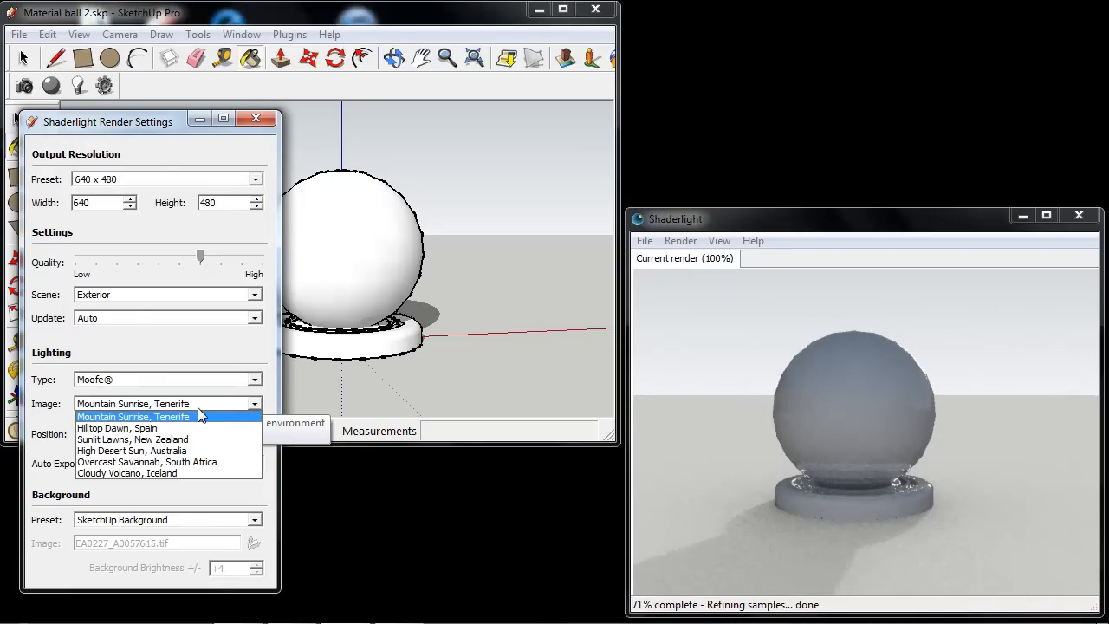
{"action": "left_click", "coordinate": [118, 427]}
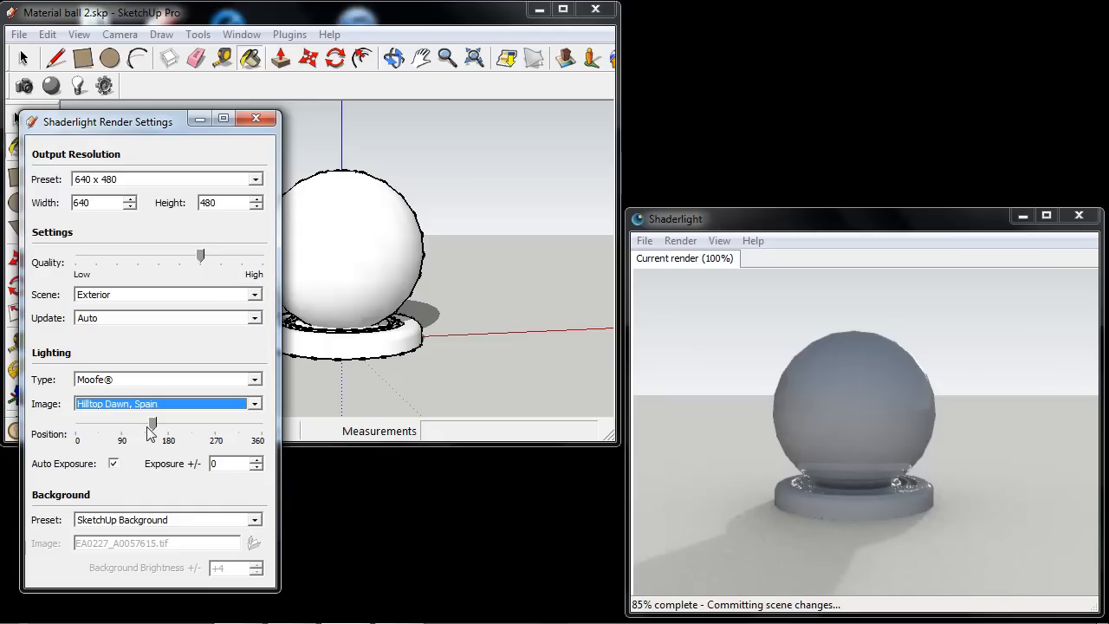
{"action": "mouse_move", "coordinate": [152, 423]}
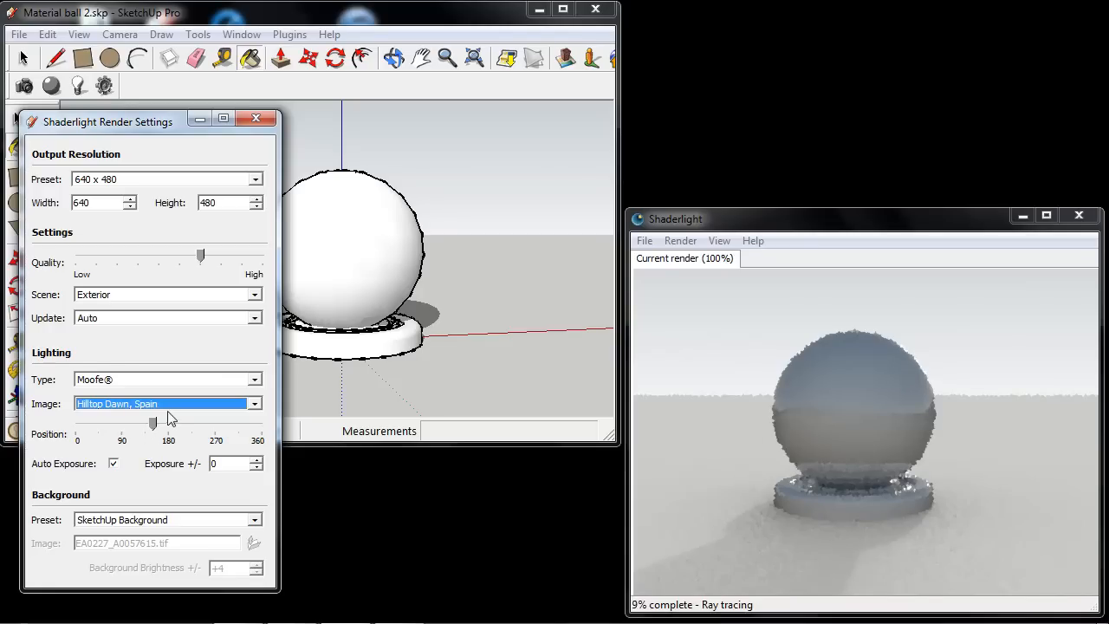
Change the Moofe lighting image to High Desert Sun, Australia
{"action": "left_click", "coordinate": [168, 402]}
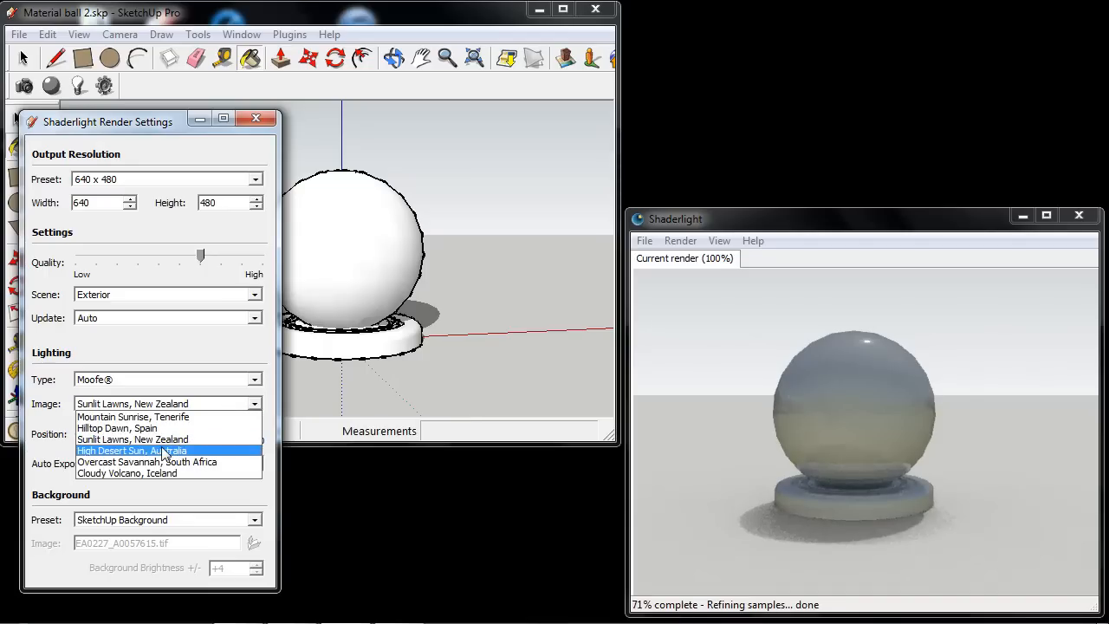
{"action": "left_click", "coordinate": [132, 451]}
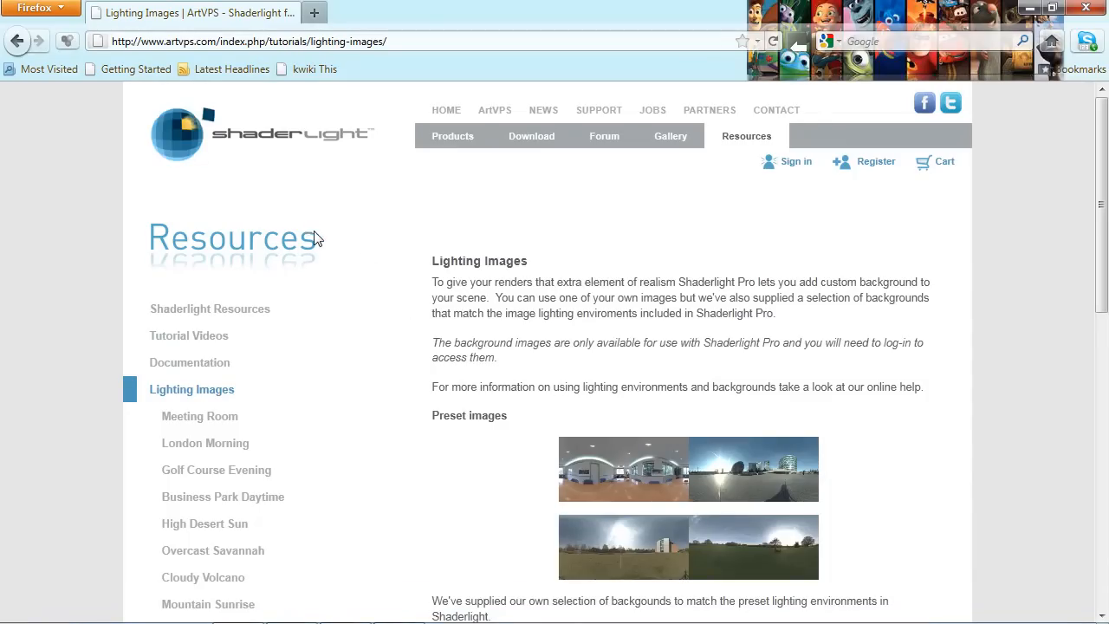
{"action": "scroll", "scroll_direction": "down", "scroll_amount": 3}
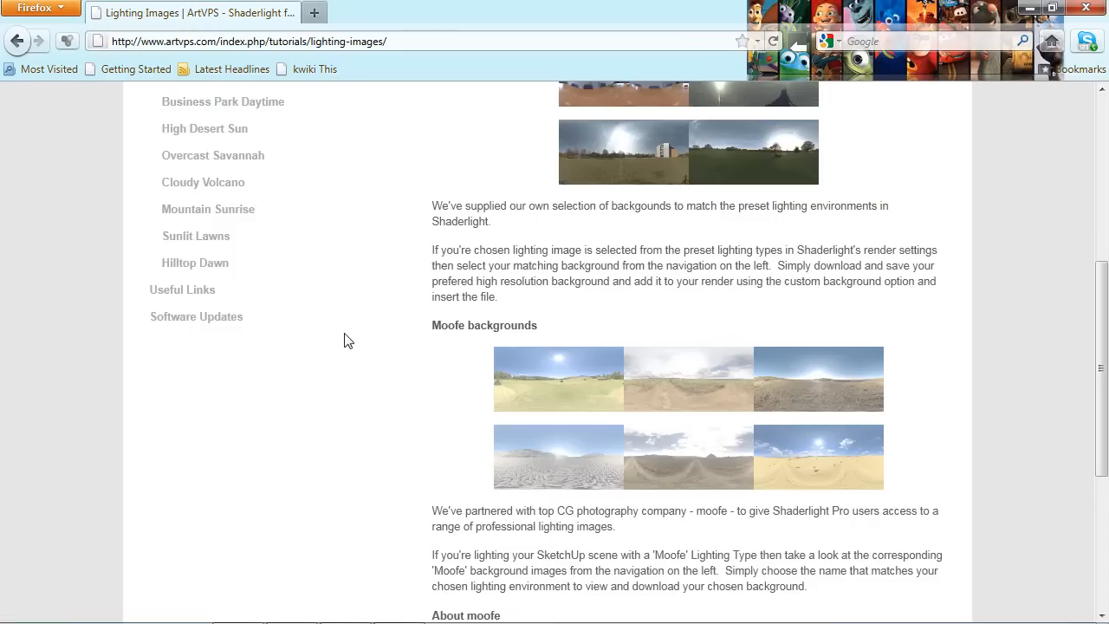
{"action": "mouse_move", "coordinate": [677, 413]}
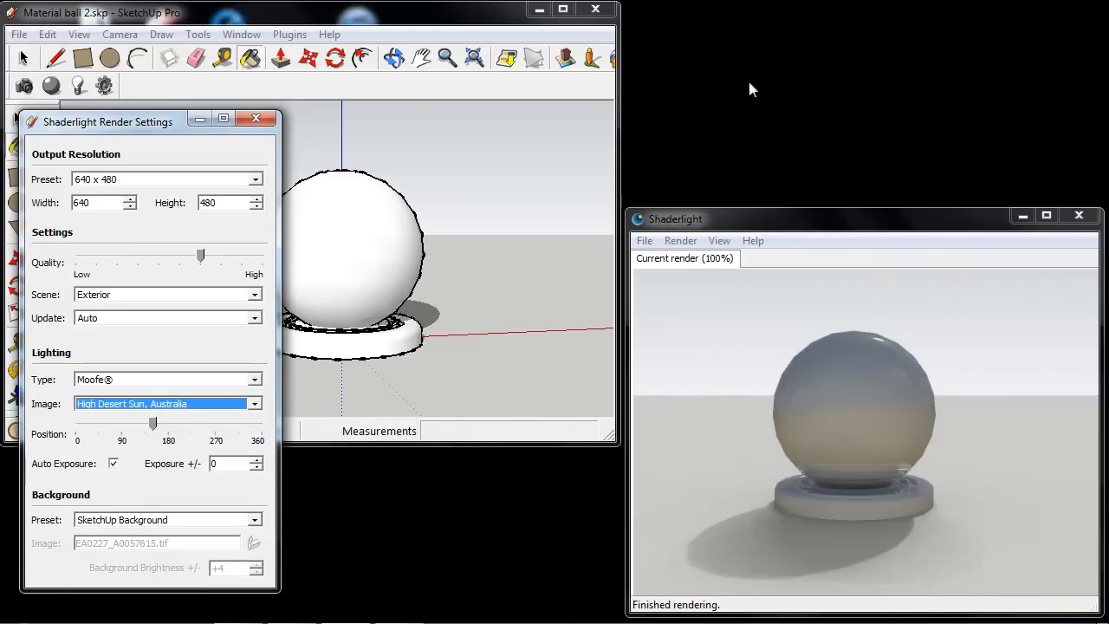
Change the background preset from SketchUp Background to Custom desert image
{"action": "left_click", "coordinate": [253, 520]}
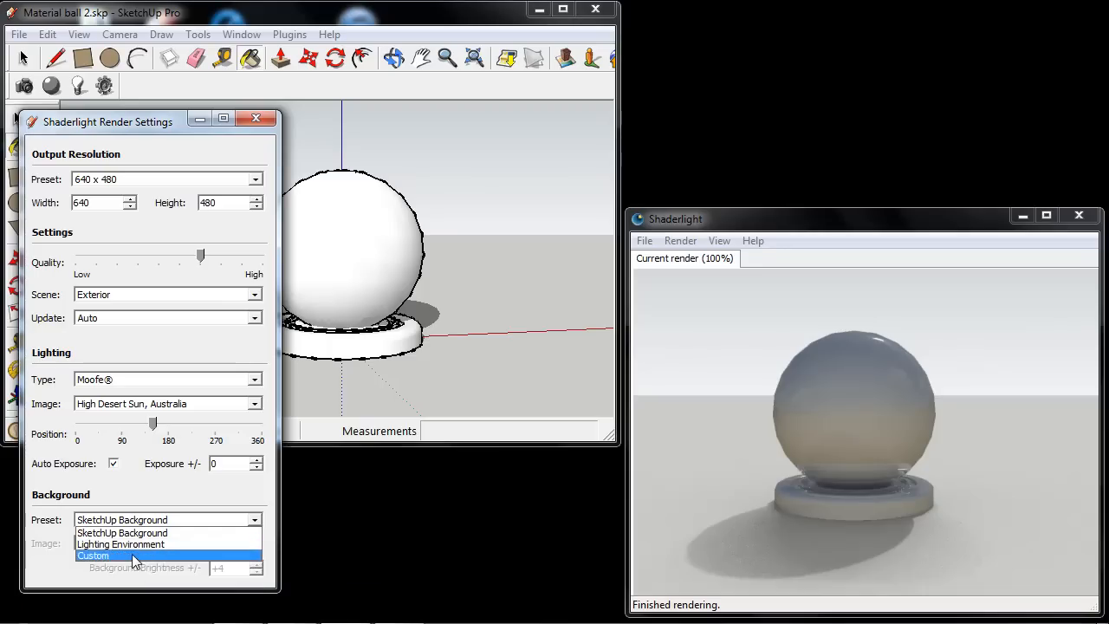
{"action": "left_click", "coordinate": [94, 555]}
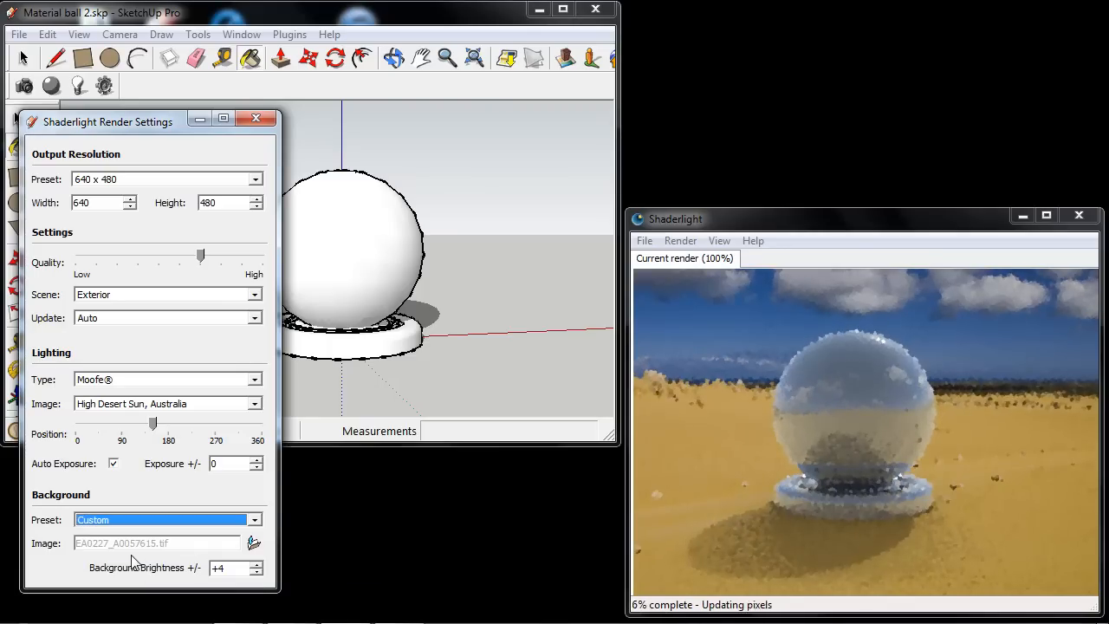